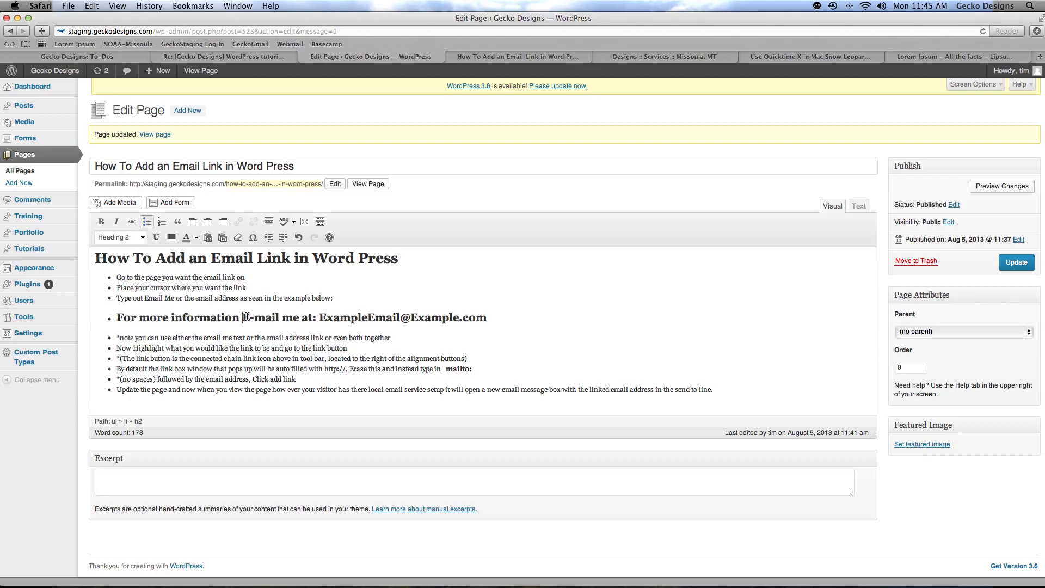
Select 'E-mail me' in the heading and bring up the Insert/edit link dialog
drag(238, 317, 306, 317)
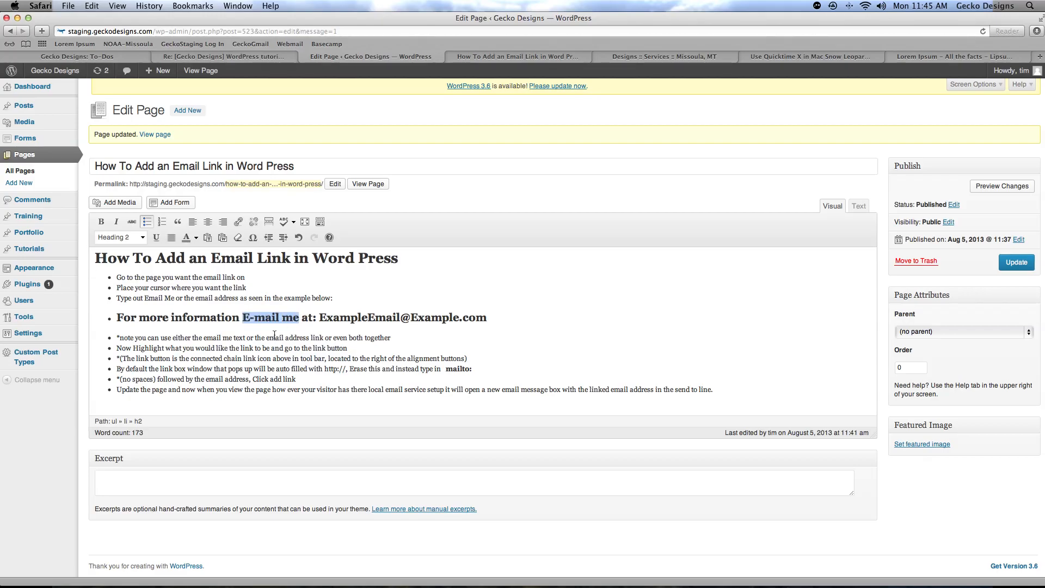
click(238, 222)
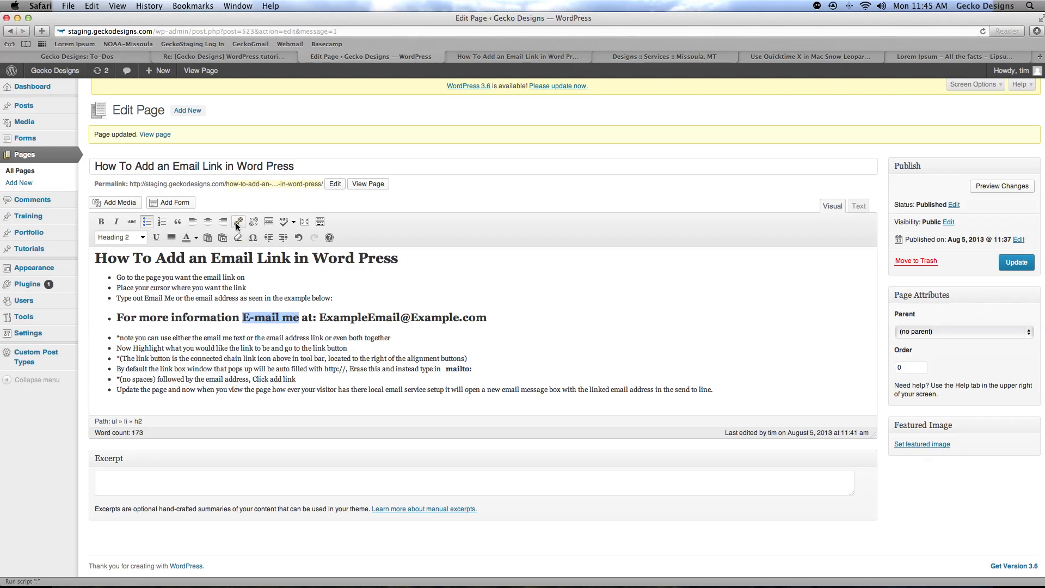
mouse_move(238, 222)
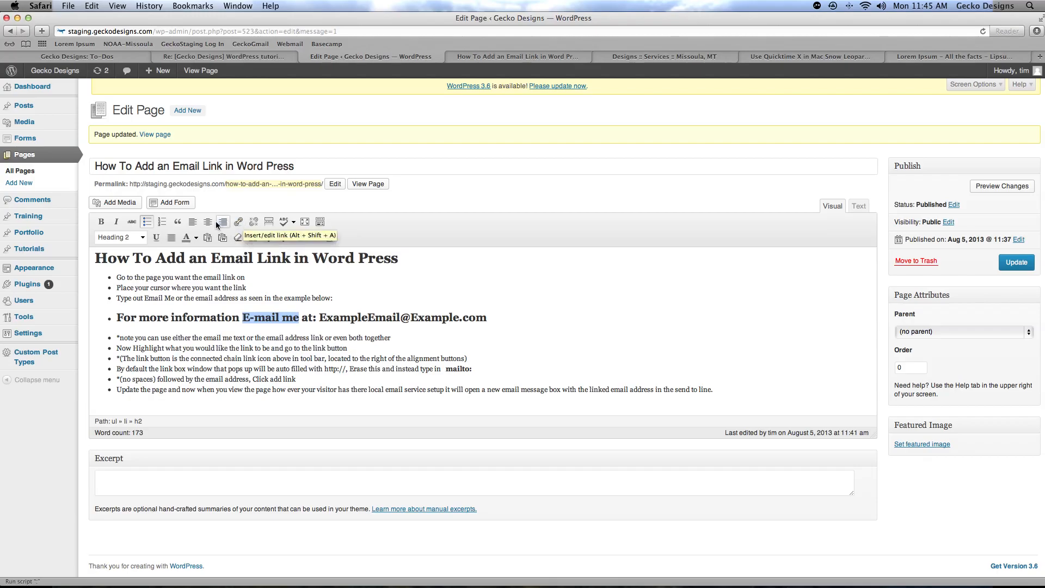
click(238, 221)
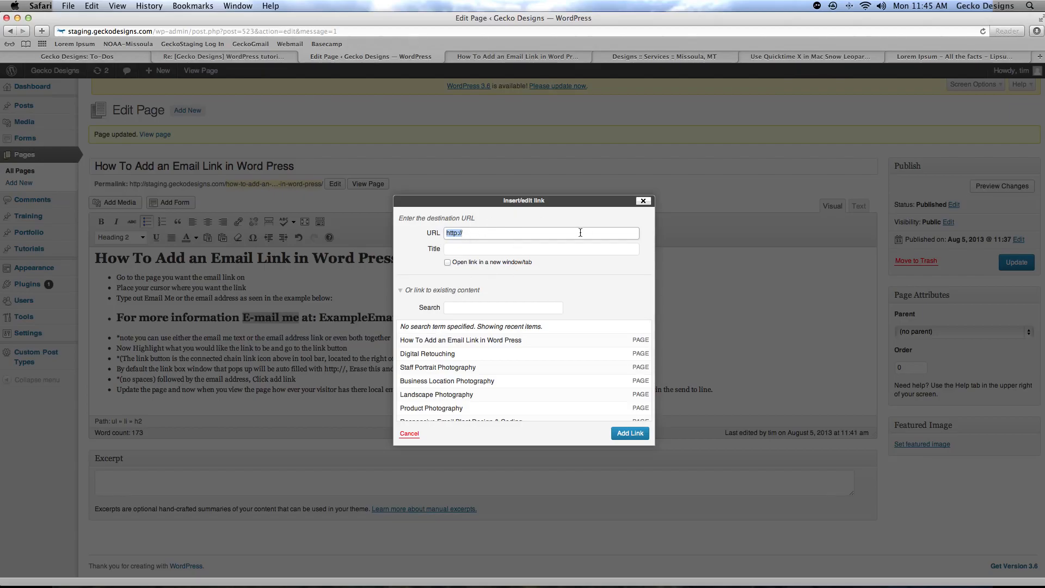
mouse_move(472, 231)
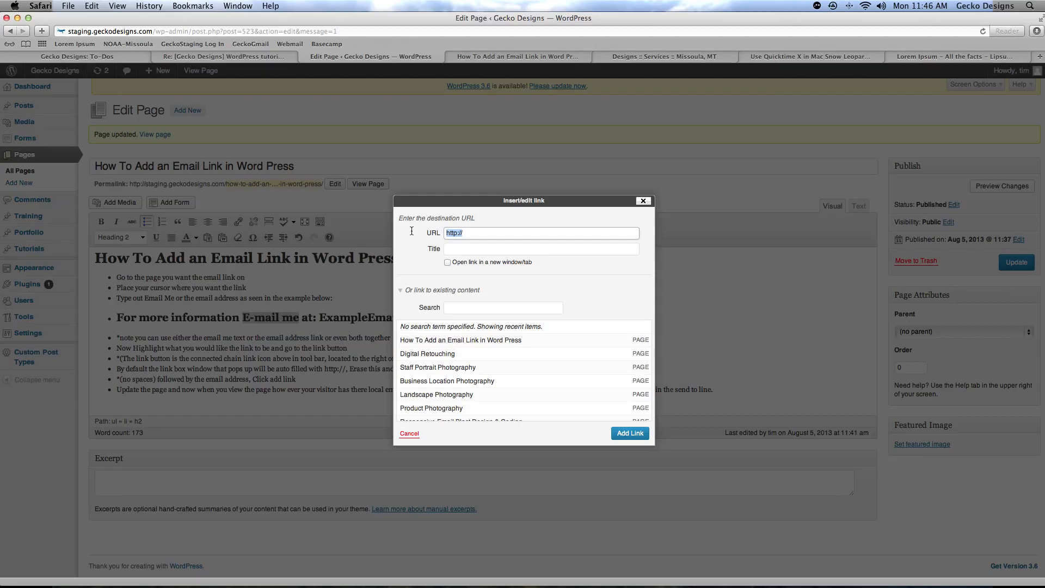
click(540, 232)
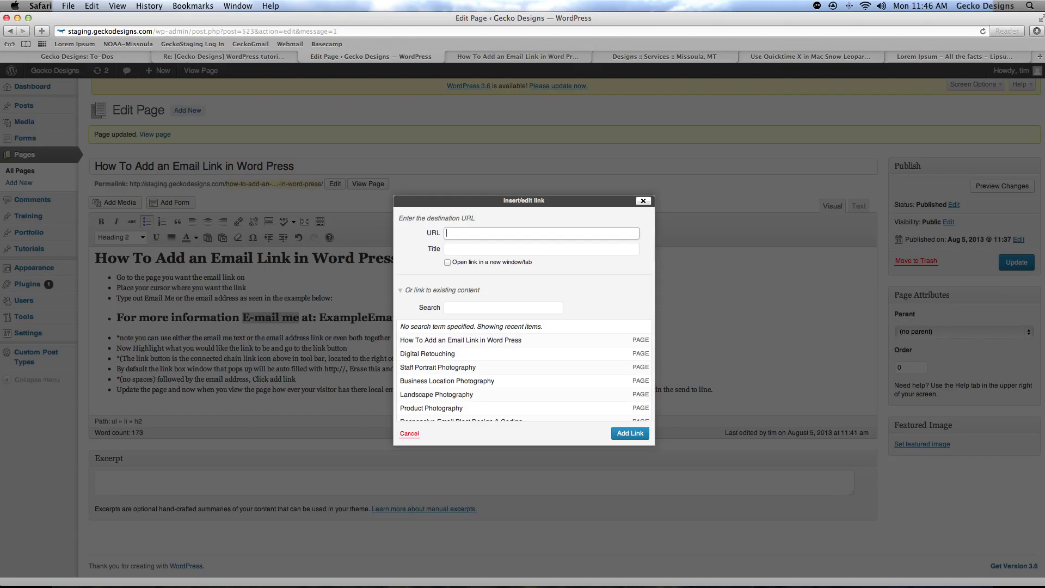
text(mailto:e)
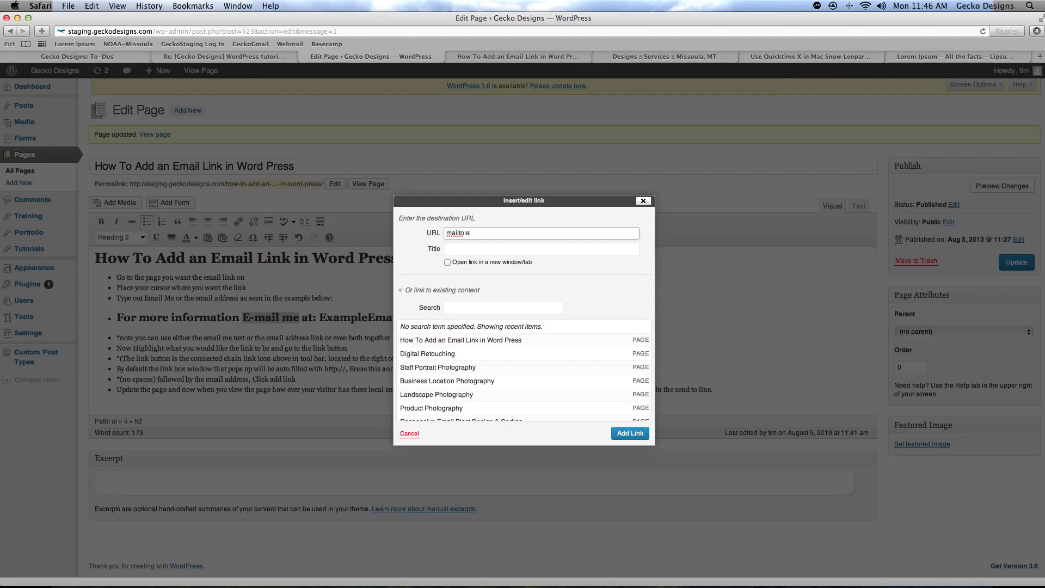
text(xample@example.com)
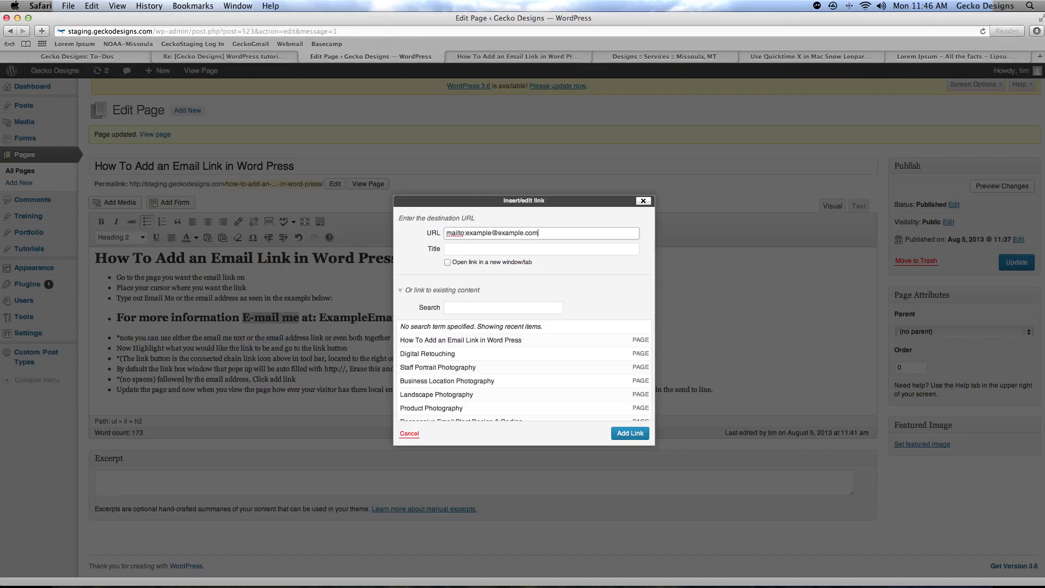
mouse_move(612, 417)
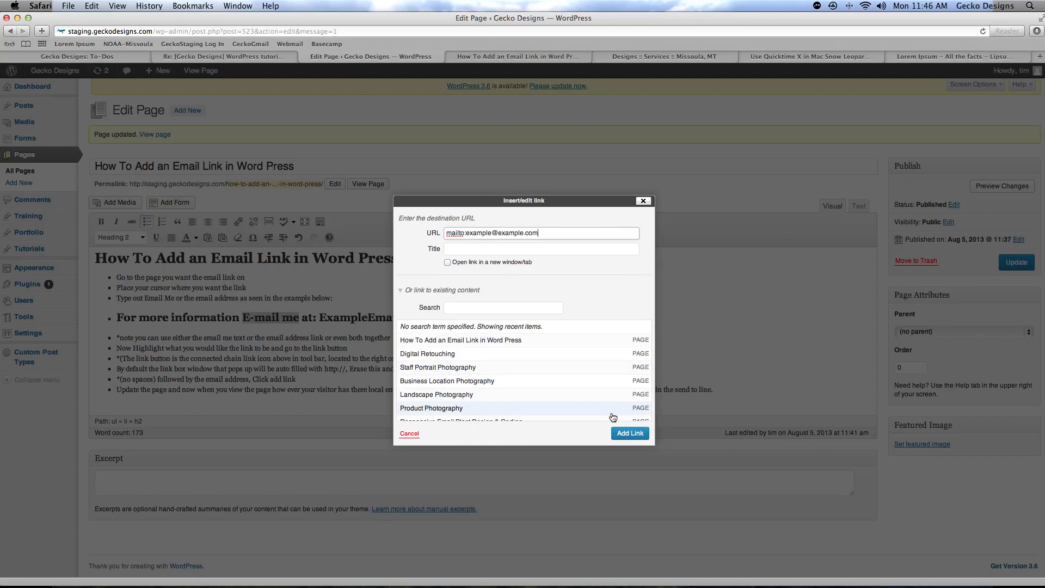
Add the mailto link to 'E-mail me' and preview the page changes
click(629, 433)
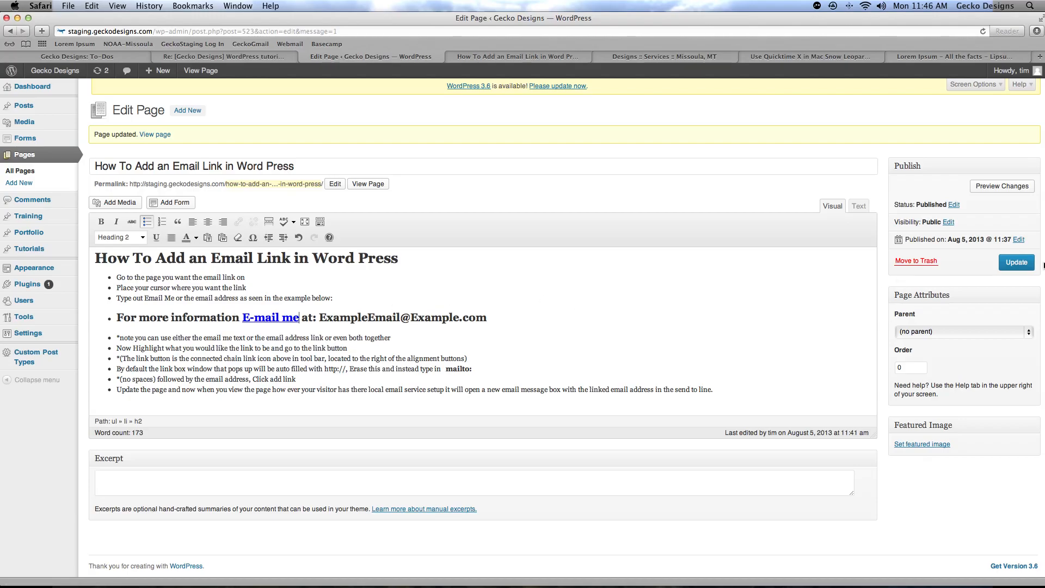
click(1015, 262)
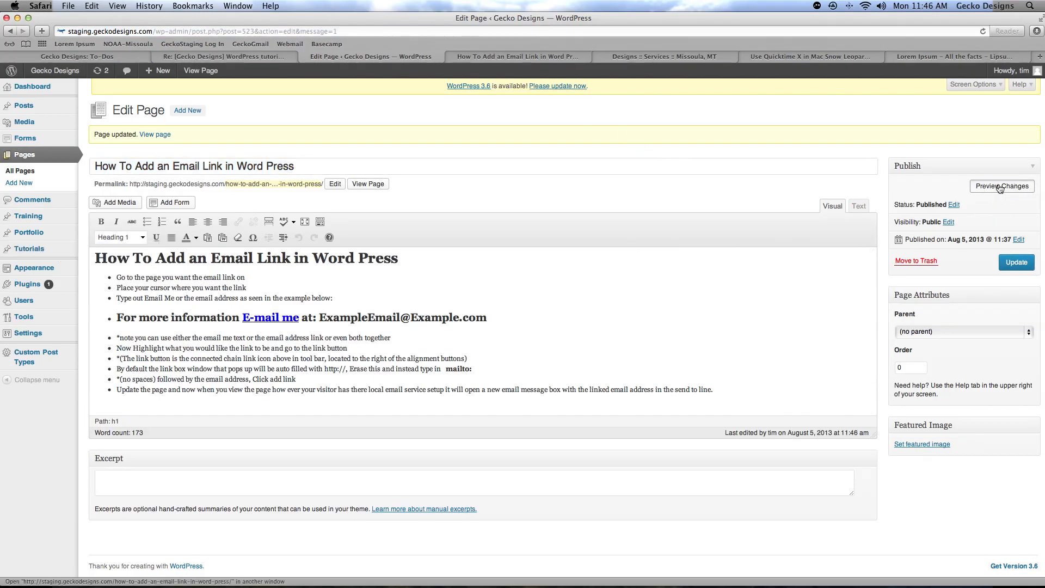
click(1000, 187)
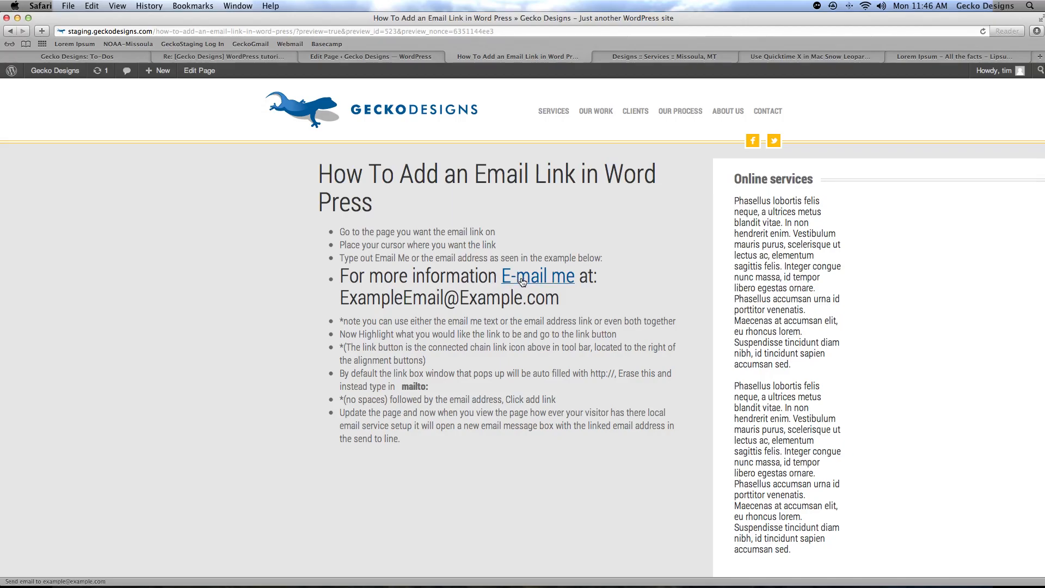
click(537, 276)
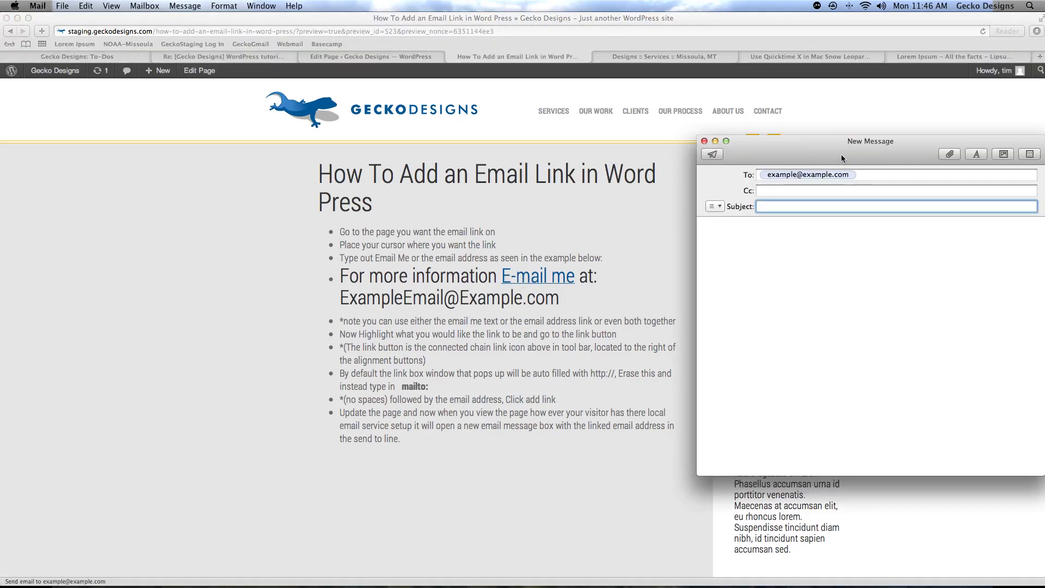
drag(869, 141, 492, 113)
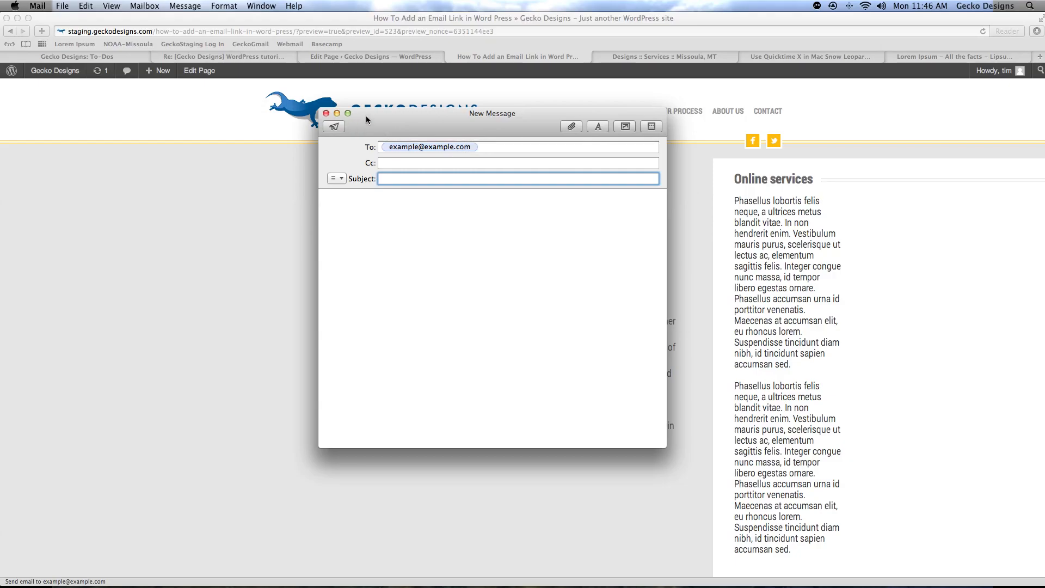
mouse_move(382, 125)
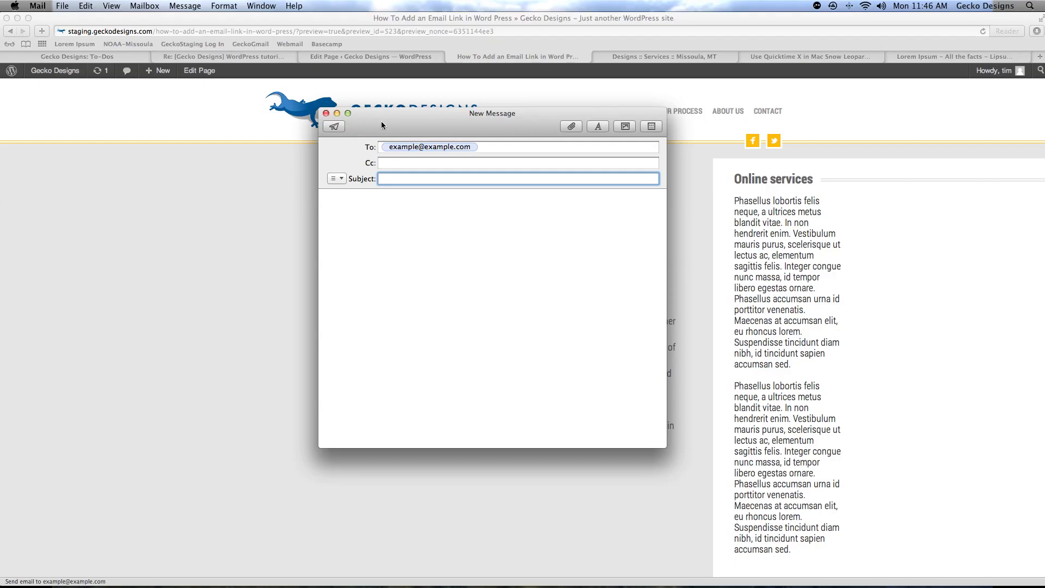
drag(492, 113, 593, 109)
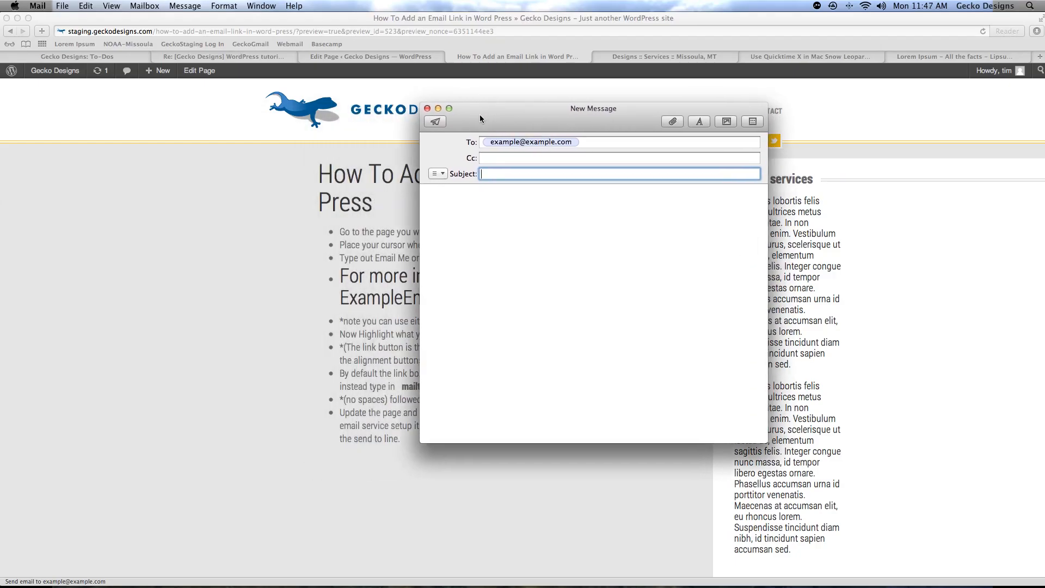